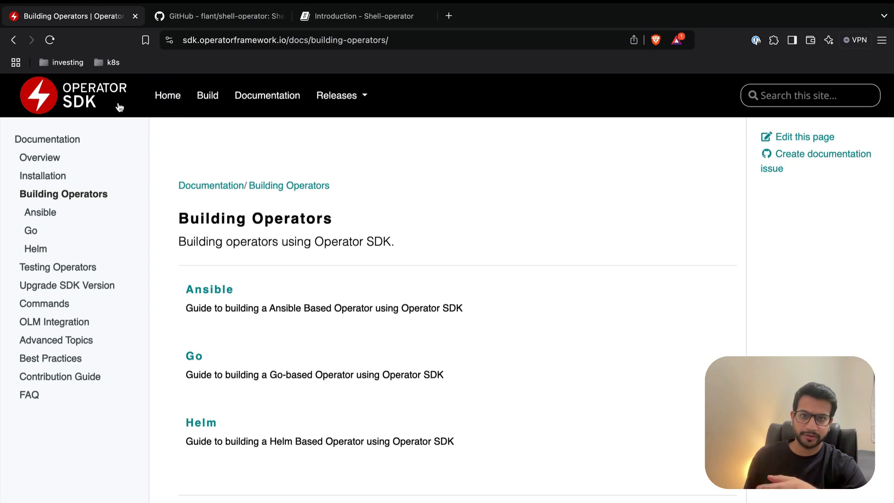
{"action": "mouse_move", "coordinate": [172, 153]}
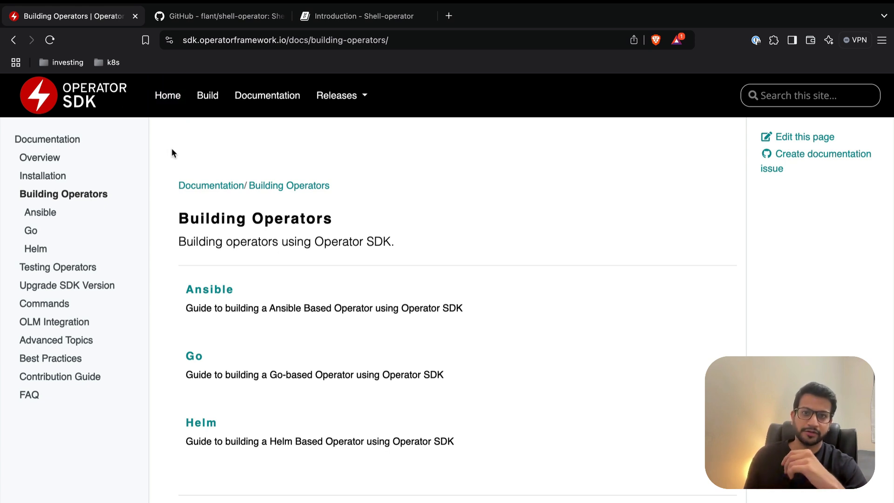
Switch to the Shell-operator introduction page and highlight 'running event-driven scripts'.
{"action": "scroll", "scroll_direction": "down", "scroll_amount": 3}
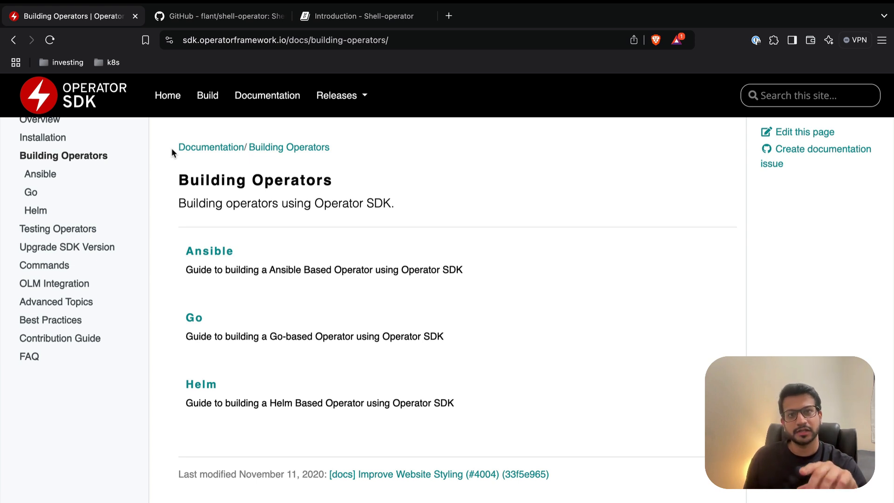
{"action": "mouse_move", "coordinate": [173, 169]}
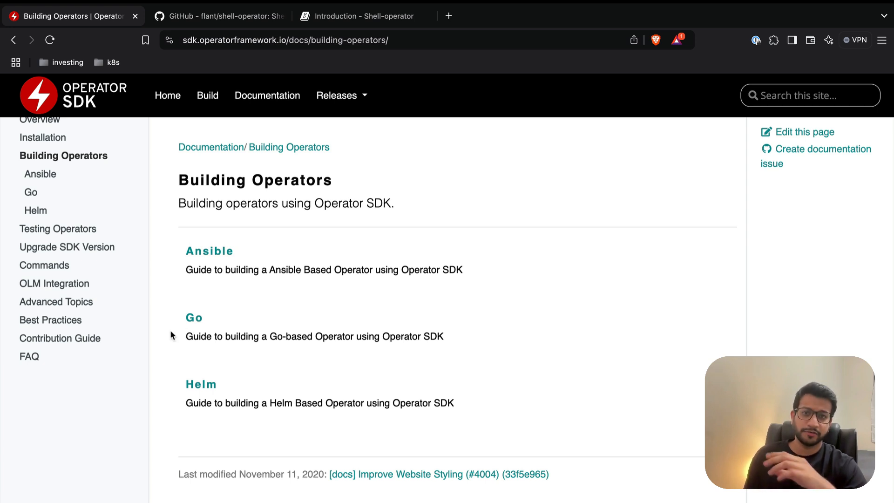
{"action": "mouse_move", "coordinate": [186, 319]}
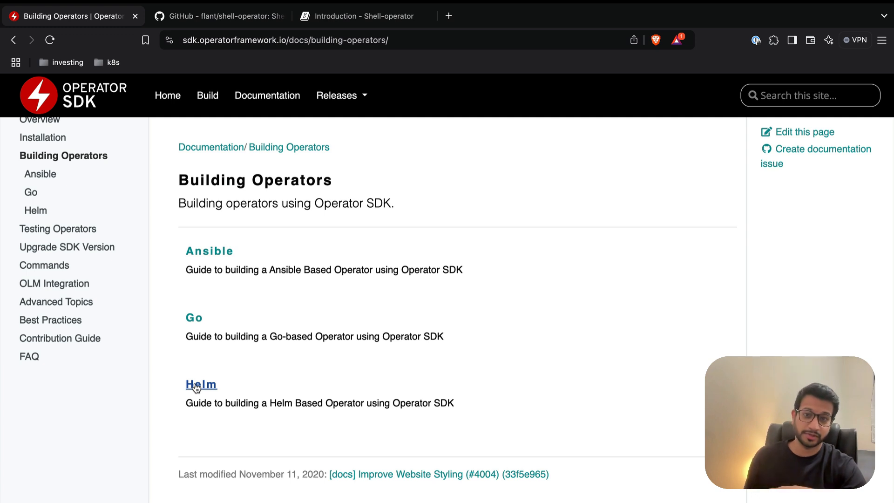
{"action": "mouse_move", "coordinate": [186, 366]}
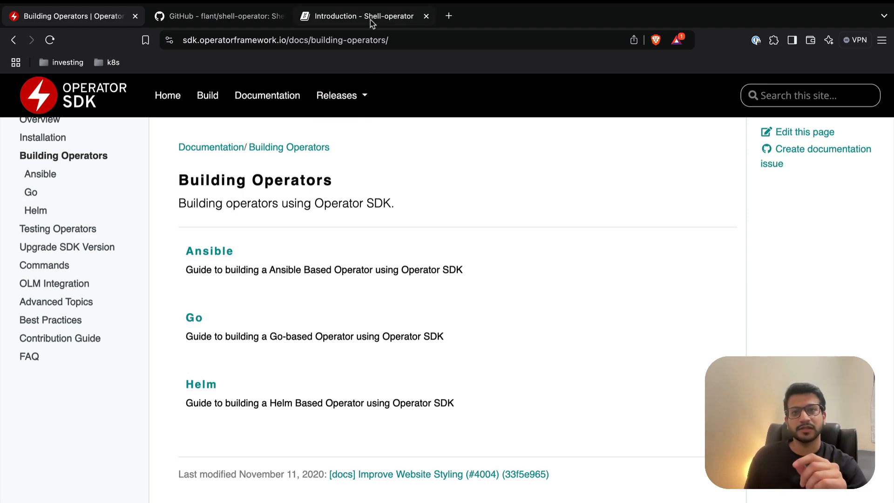
{"action": "left_click", "coordinate": [357, 16]}
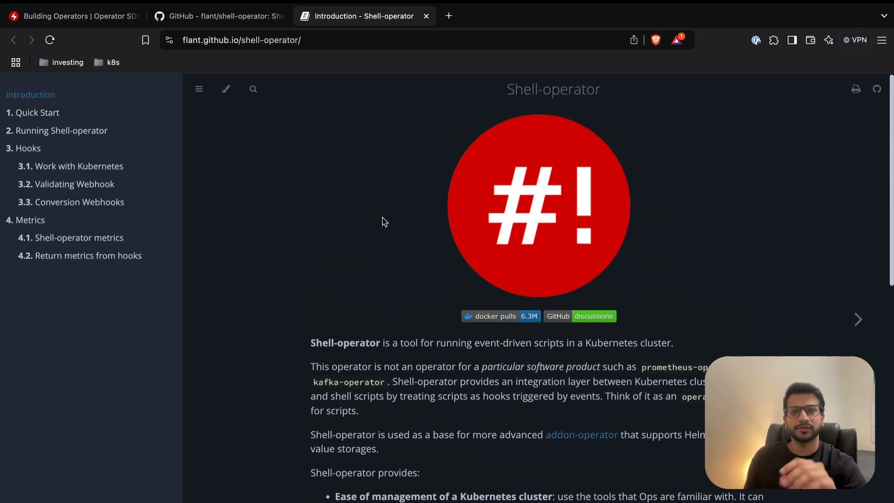
{"action": "scroll", "scroll_direction": "down", "scroll_amount": 3}
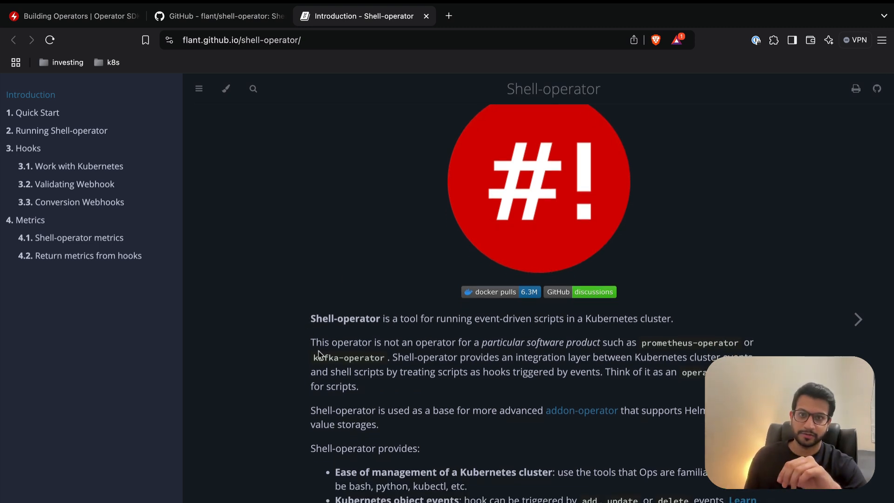
{"action": "scroll", "scroll_direction": "down", "scroll_amount": 3}
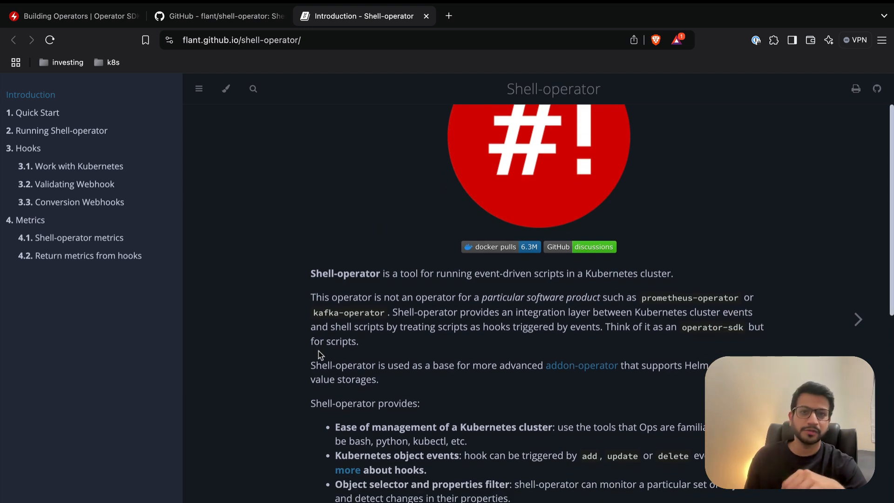
{"action": "left_click_drag", "start_coordinate": [437, 273], "coordinate": [562, 273]}
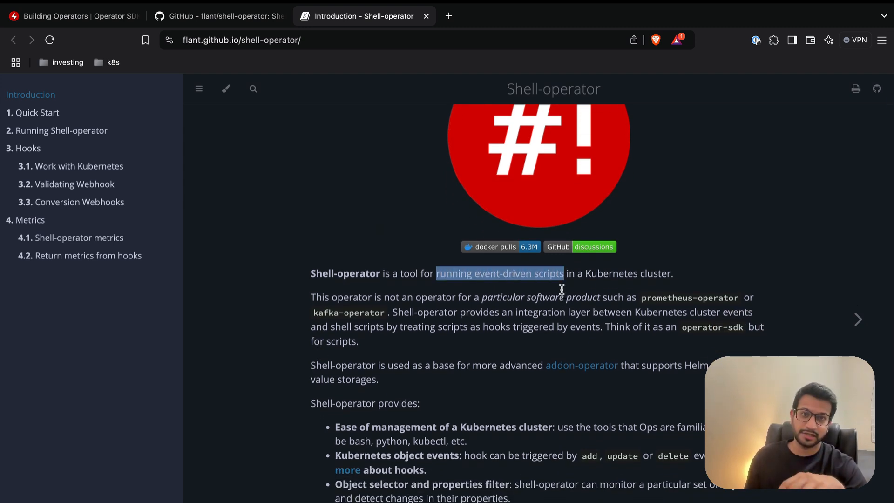
{"action": "left_click", "coordinate": [563, 290]}
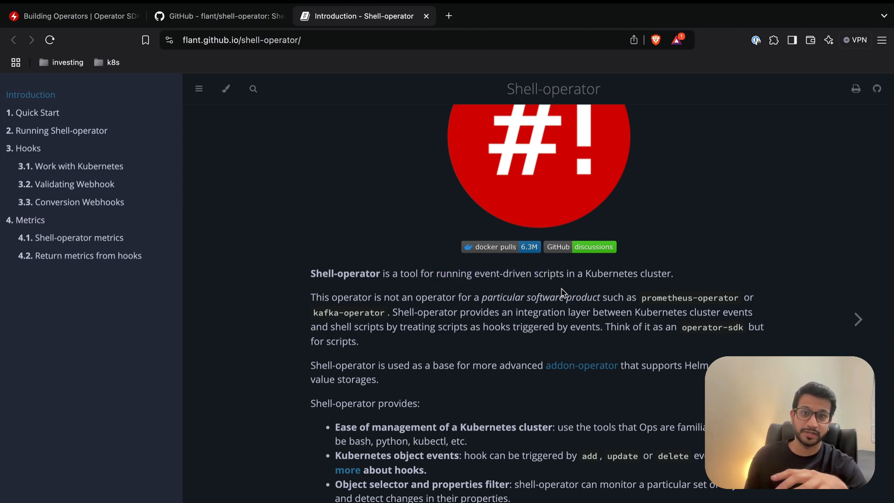
{"action": "mouse_move", "coordinate": [430, 185]}
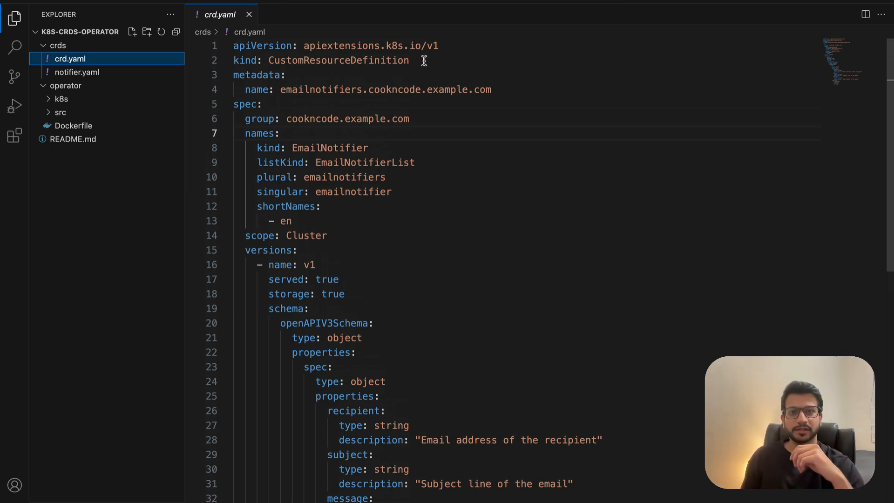
{"action": "double_click", "coordinate": [336, 60]}
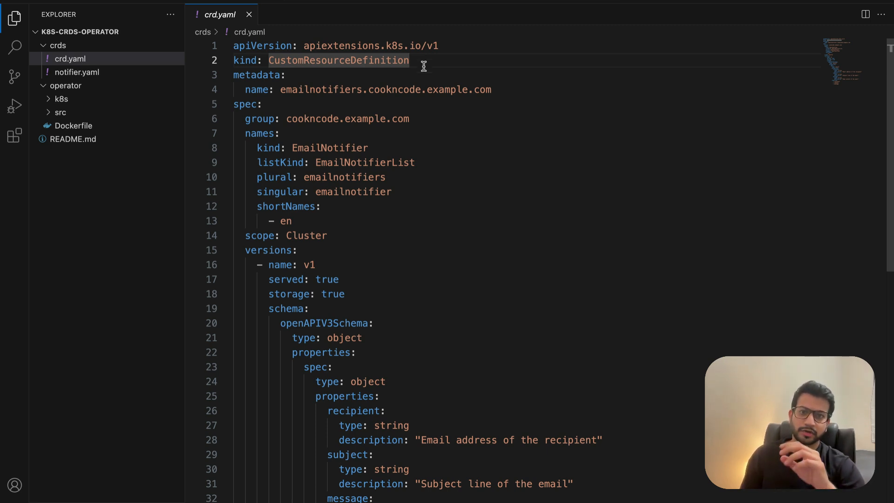
{"action": "double_click", "coordinate": [330, 147]}
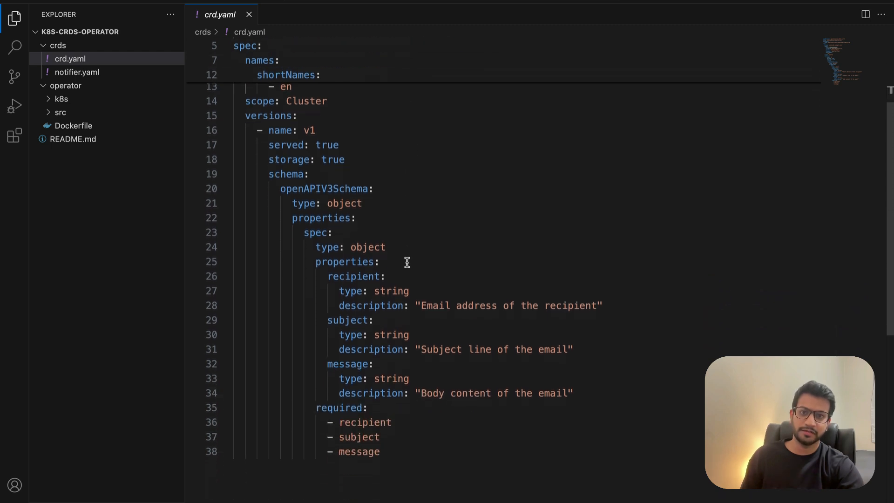
{"action": "mouse_move", "coordinate": [403, 254]}
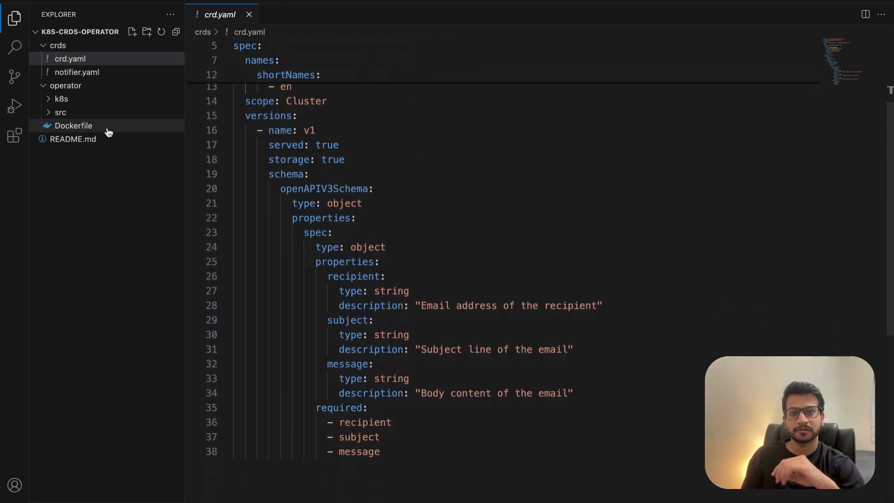
Inspect notifier.yaml's EmailNotifier kind and test-notification name, then expand the src folder.
{"action": "left_click", "coordinate": [78, 72]}
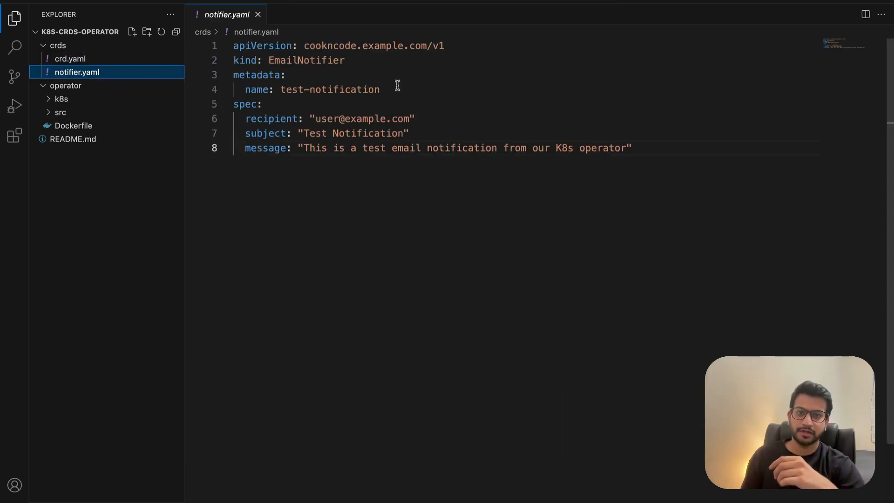
{"action": "mouse_move", "coordinate": [405, 76]}
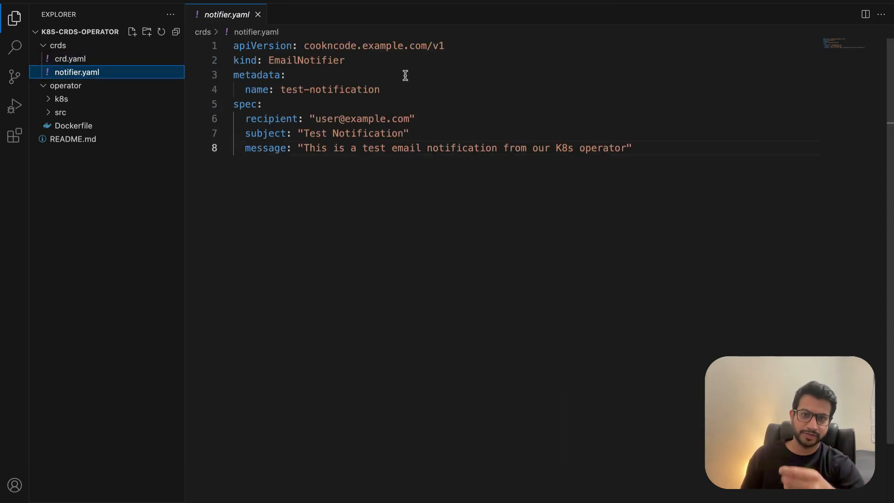
{"action": "mouse_move", "coordinate": [400, 69]}
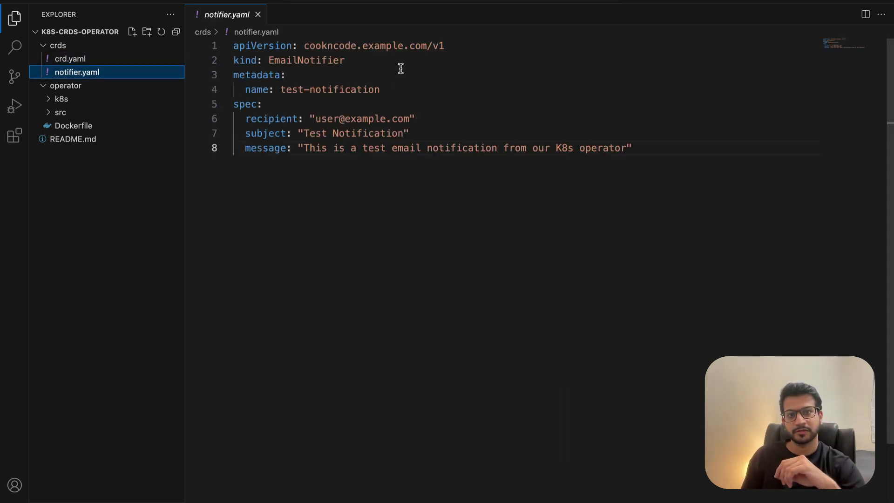
{"action": "double_click", "coordinate": [306, 60]}
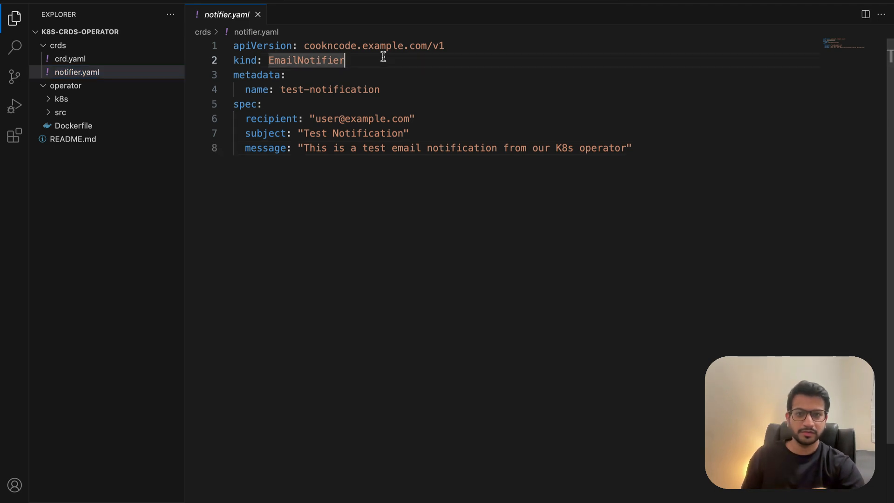
{"action": "left_click", "coordinate": [382, 89]}
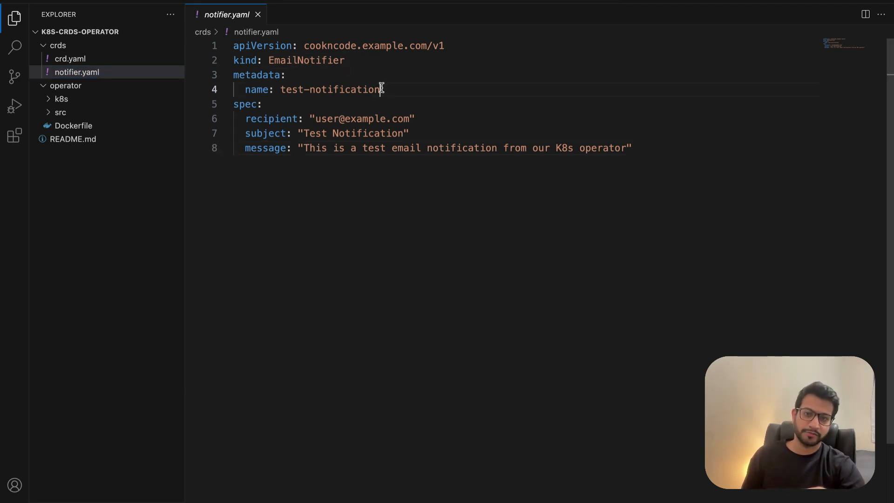
{"action": "double_click", "coordinate": [344, 90]}
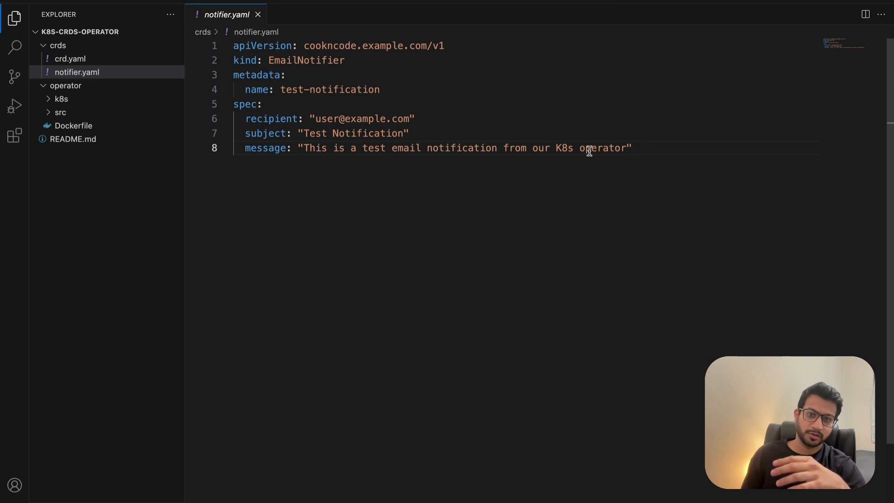
{"action": "mouse_move", "coordinate": [321, 249]}
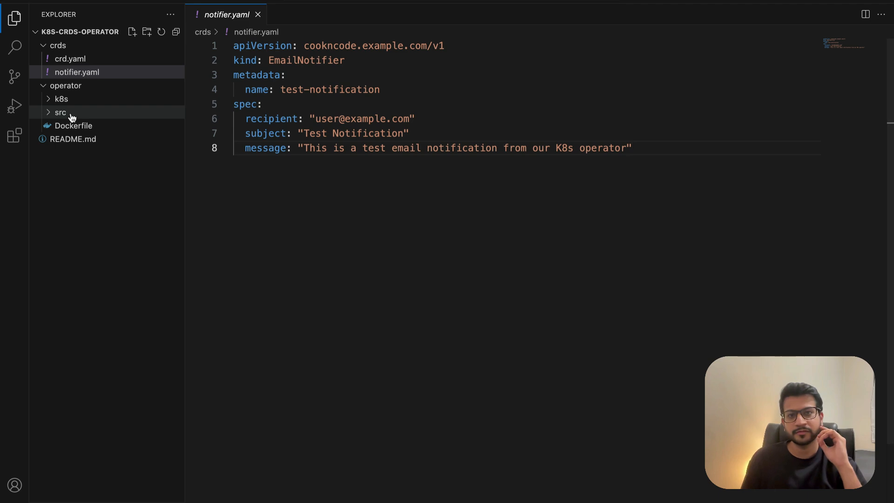
{"action": "left_click", "coordinate": [76, 71]}
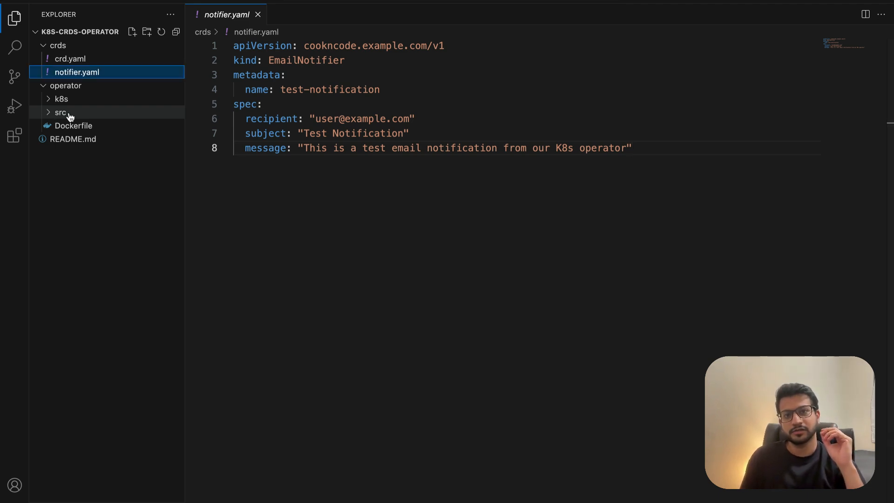
{"action": "left_click", "coordinate": [56, 112]}
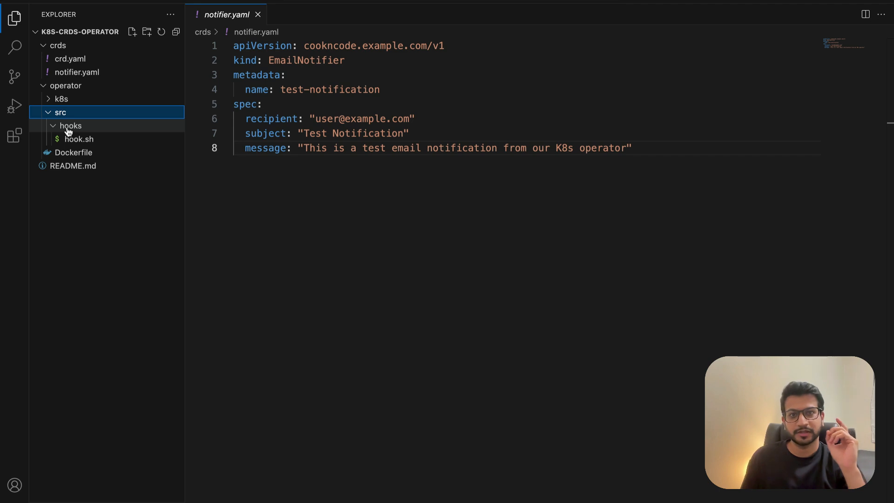
{"action": "mouse_move", "coordinate": [68, 128]}
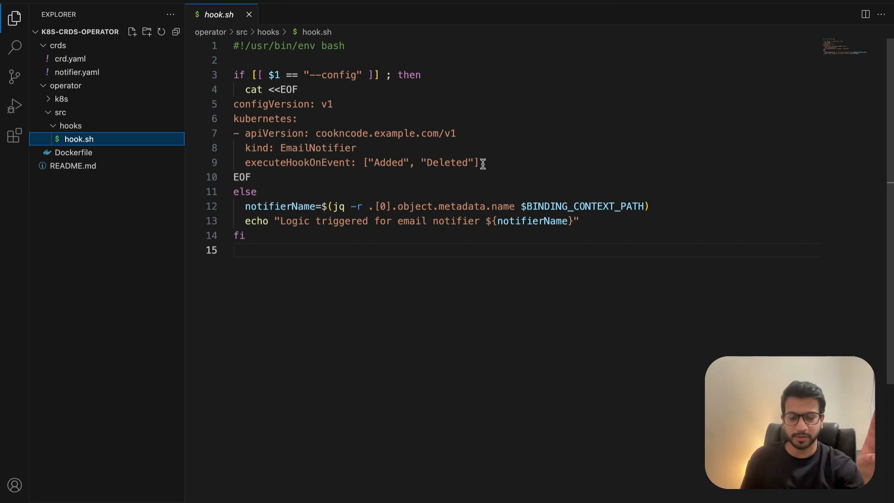
{"action": "left_click_drag", "start_coordinate": [485, 163], "coordinate": [234, 90]}
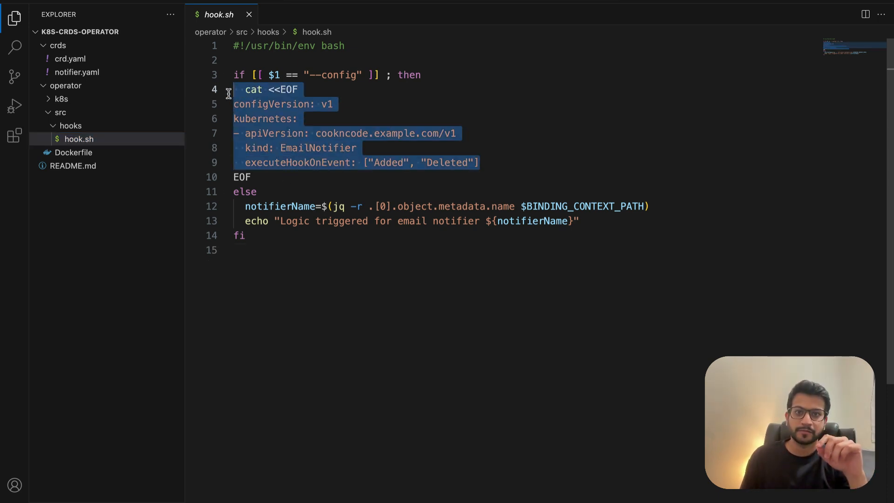
{"action": "mouse_move", "coordinate": [328, 75]}
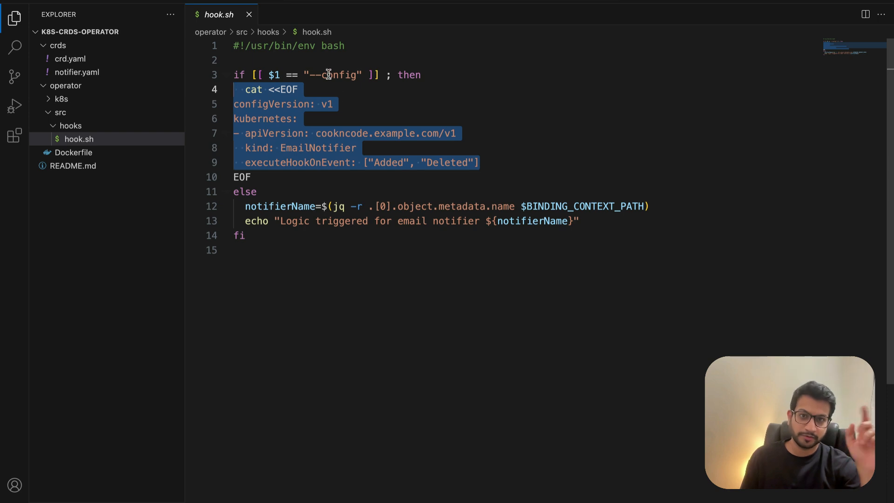
{"action": "double_click", "coordinate": [338, 75]}
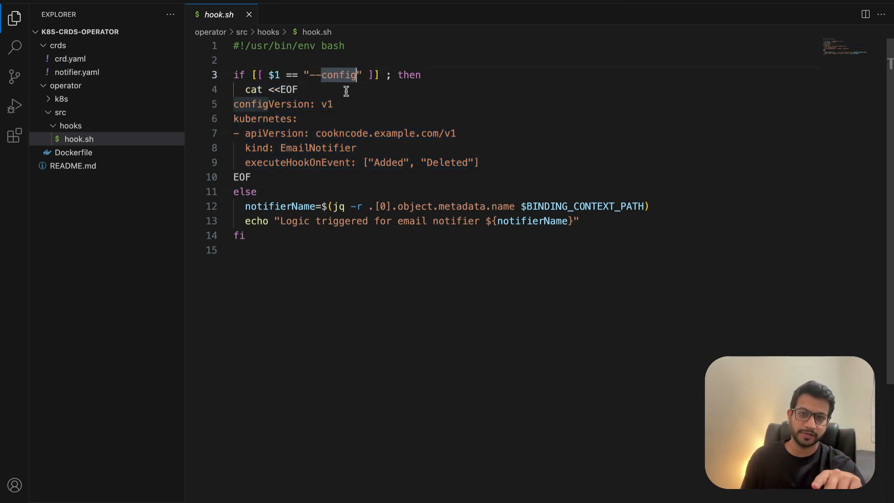
{"action": "mouse_move", "coordinate": [343, 101]}
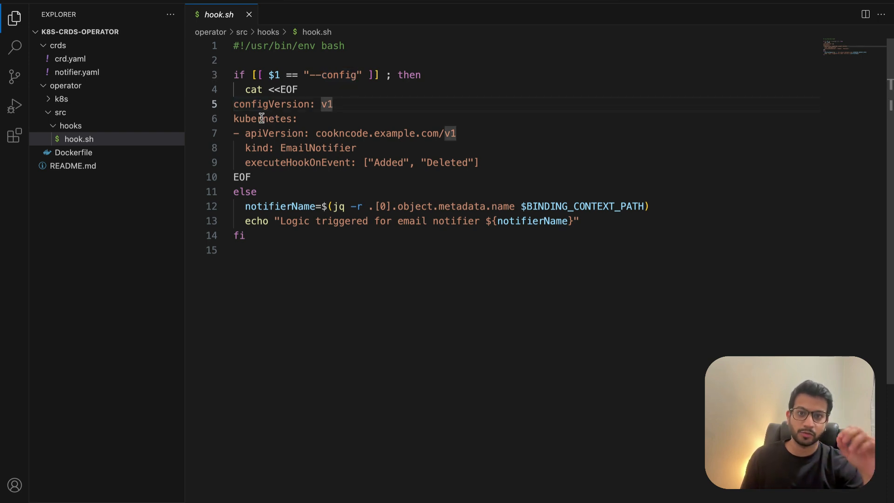
{"action": "left_click_drag", "start_coordinate": [316, 133], "coordinate": [455, 133]}
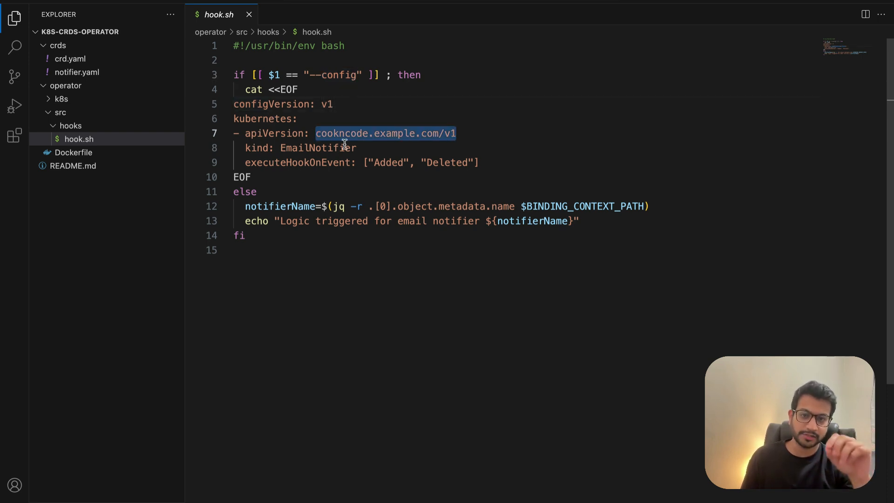
{"action": "double_click", "coordinate": [318, 148]}
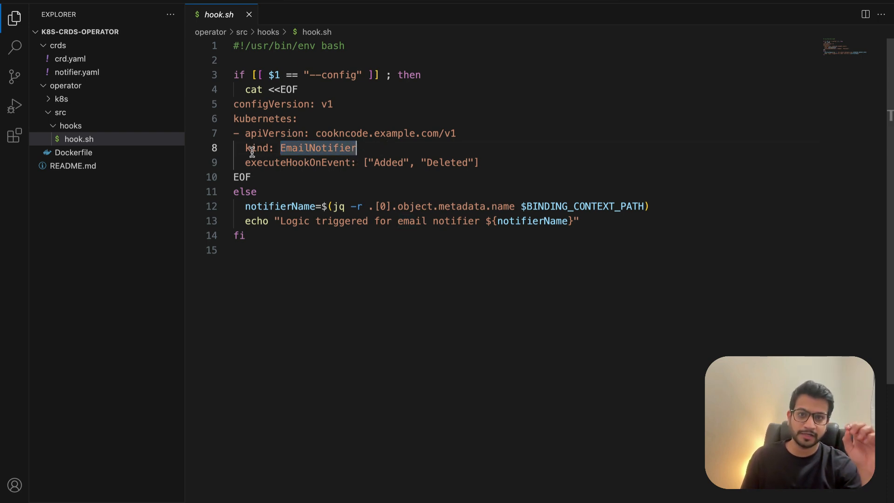
{"action": "double_click", "coordinate": [296, 162]}
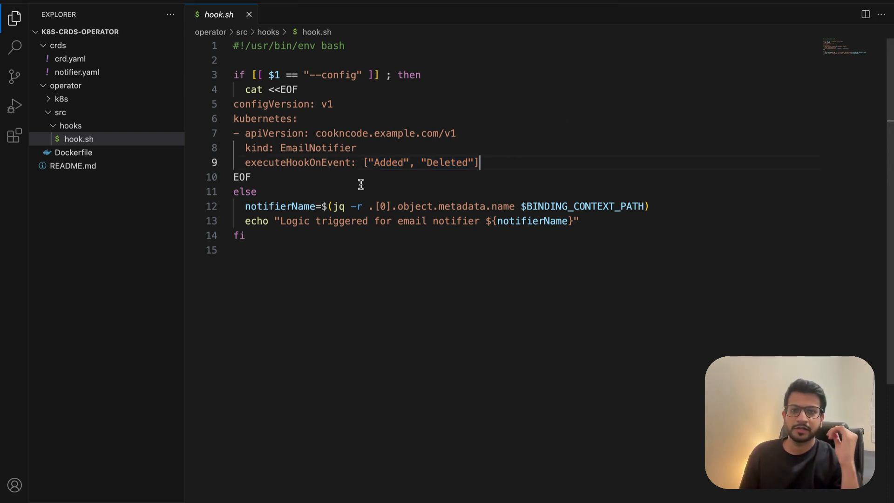
{"action": "double_click", "coordinate": [245, 191]}
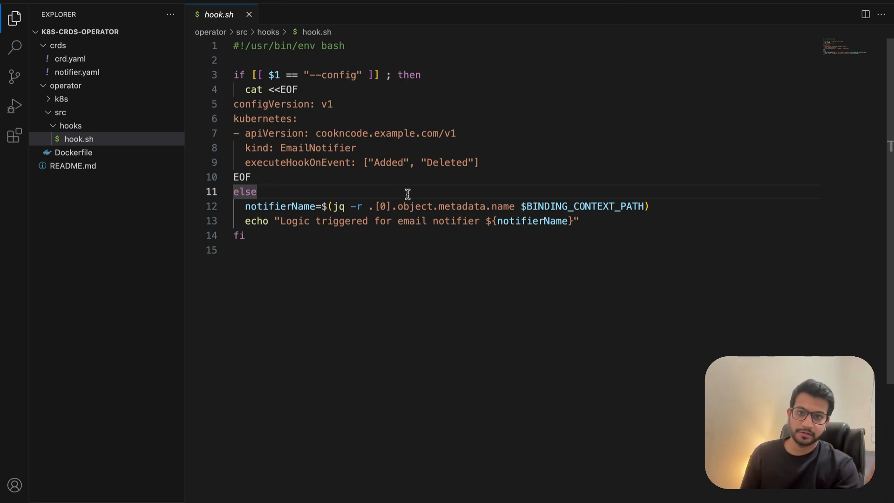
{"action": "mouse_move", "coordinate": [355, 195]}
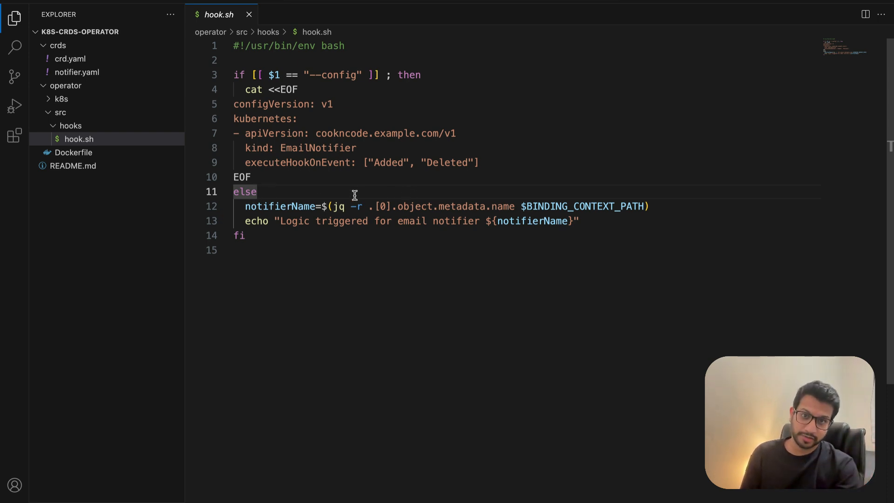
{"action": "left_click_drag", "start_coordinate": [386, 221], "coordinate": [579, 221]}
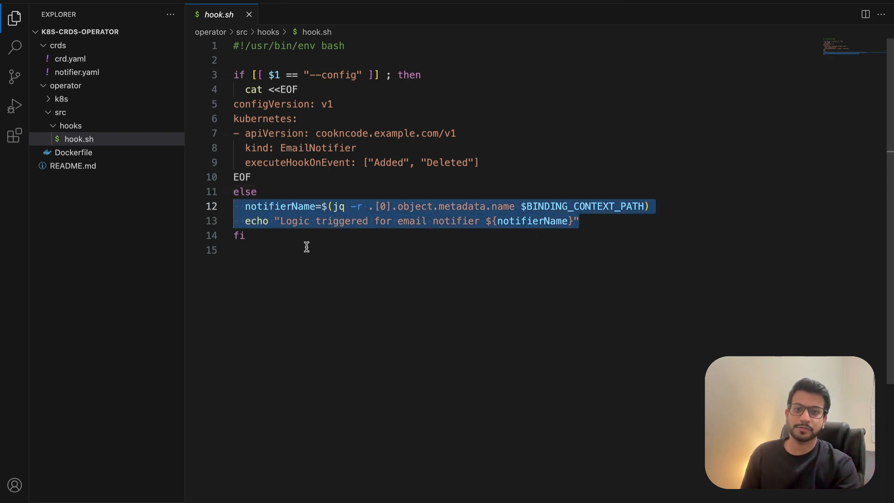
{"action": "left_click", "coordinate": [258, 235]}
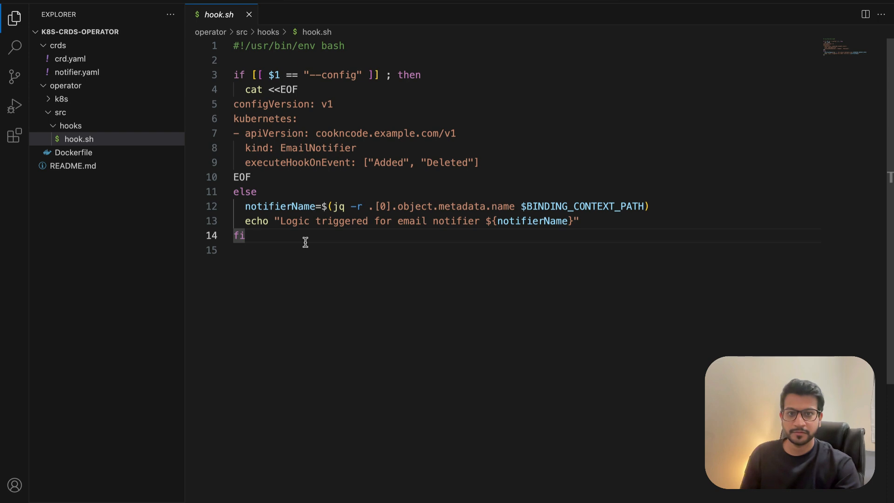
{"action": "mouse_move", "coordinate": [567, 192]}
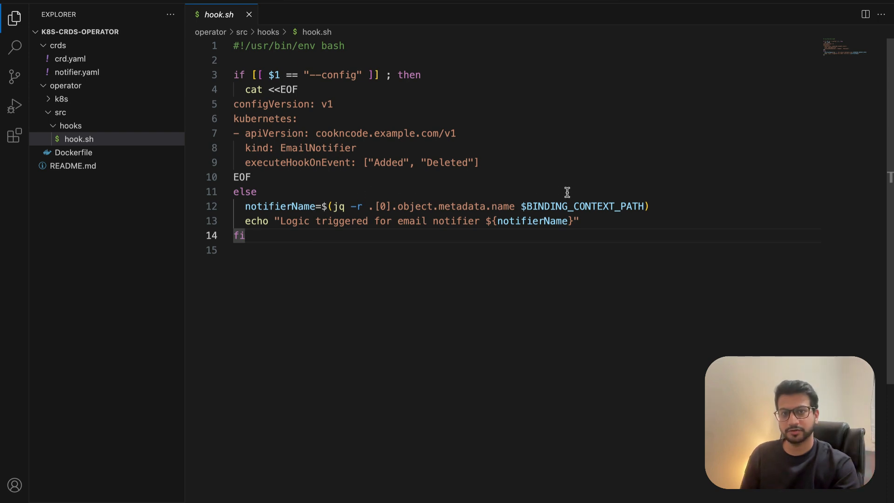
{"action": "mouse_move", "coordinate": [567, 201]}
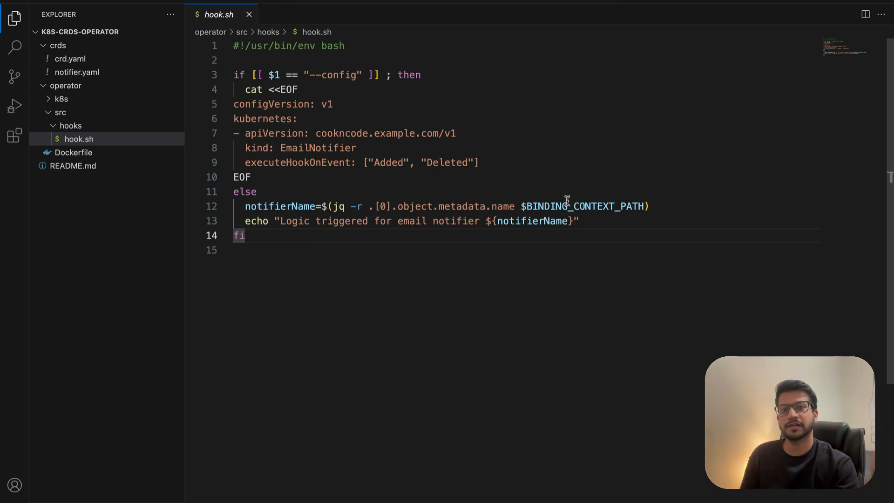
{"action": "double_click", "coordinate": [567, 206]}
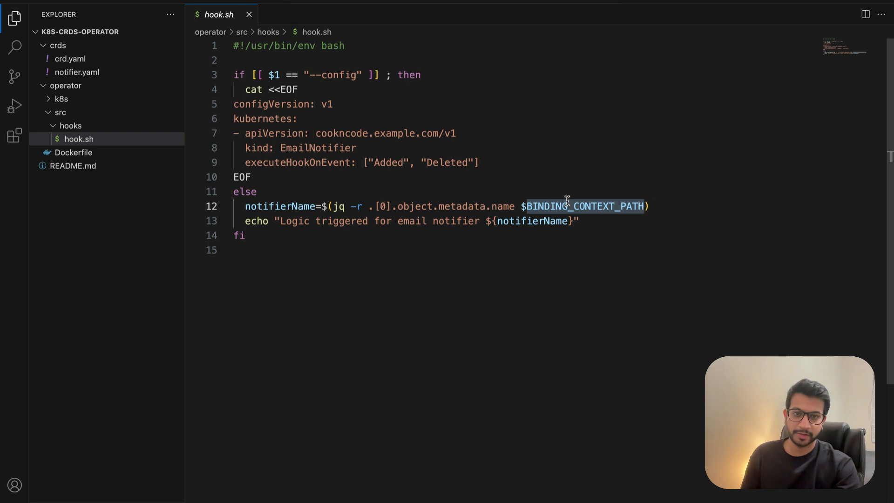
{"action": "mouse_move", "coordinate": [613, 206]}
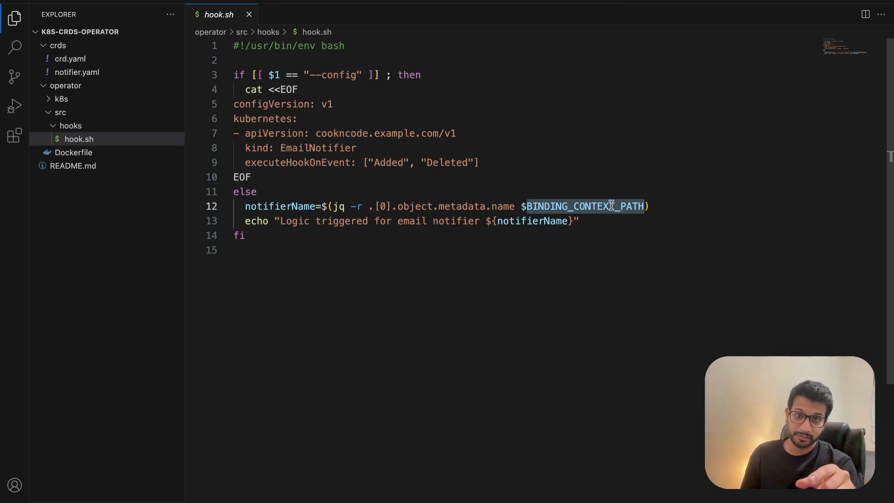
{"action": "mouse_move", "coordinate": [667, 203]}
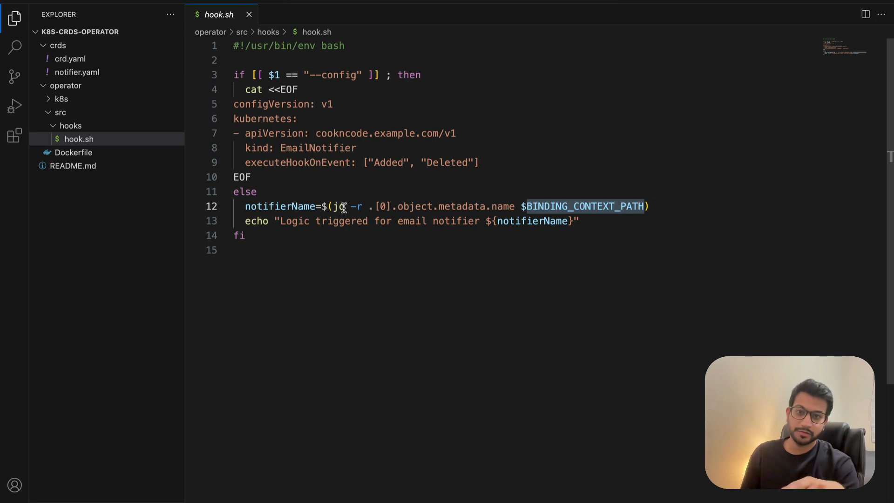
{"action": "left_click_drag", "start_coordinate": [368, 206], "coordinate": [516, 206]}
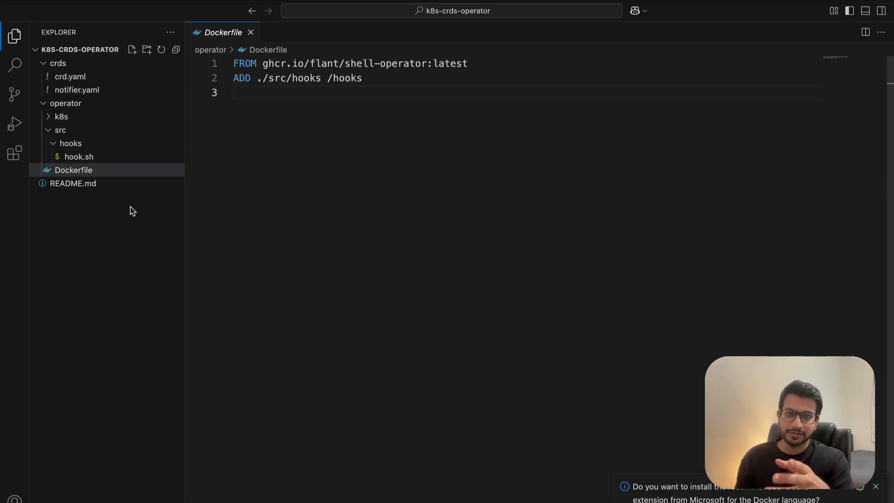
{"action": "mouse_move", "coordinate": [93, 166]}
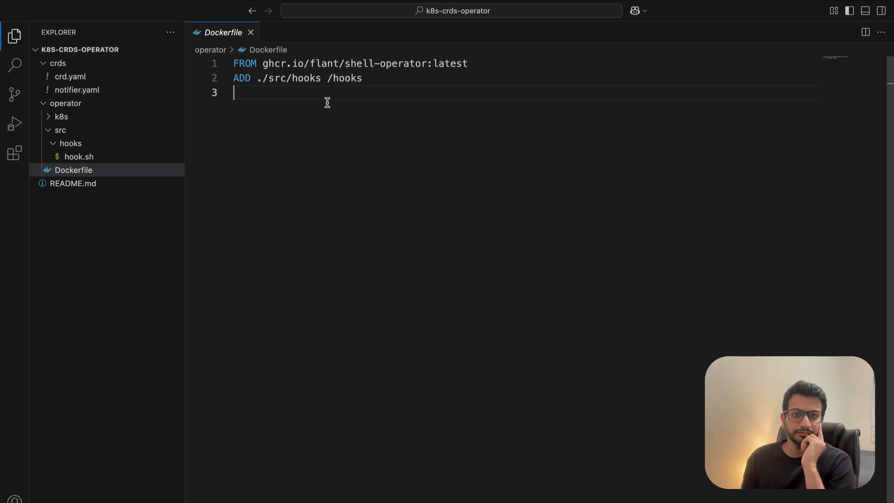
{"action": "mouse_move", "coordinate": [166, 139]}
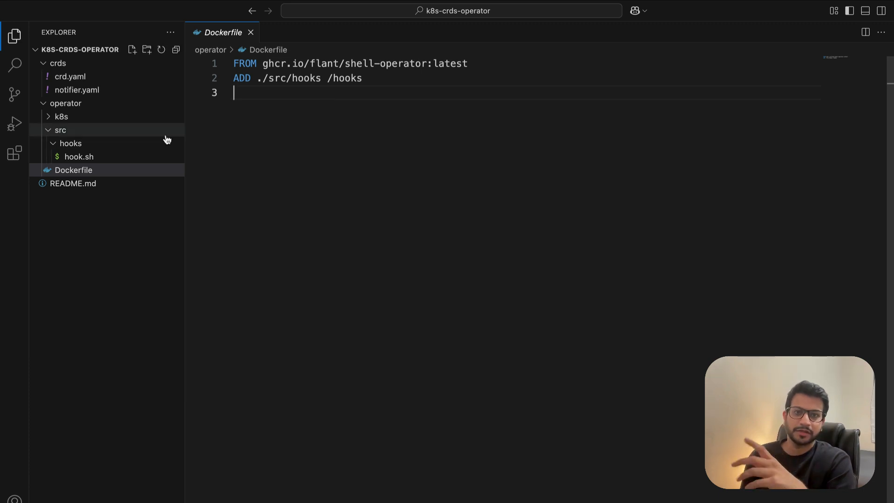
View 01-namespace.yaml, then 02-rbac.yaml's email-notifier, ClusterRoleBinding and cluster-admin.
{"action": "left_click", "coordinate": [56, 116]}
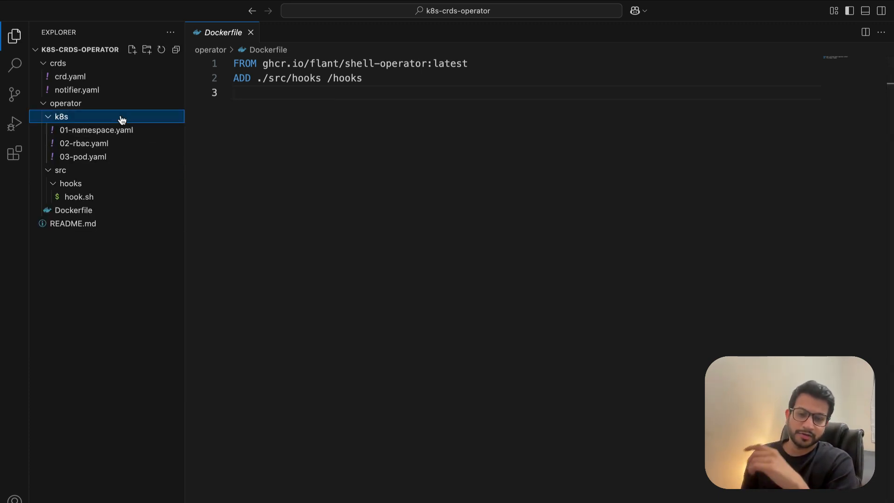
{"action": "left_click", "coordinate": [97, 130]}
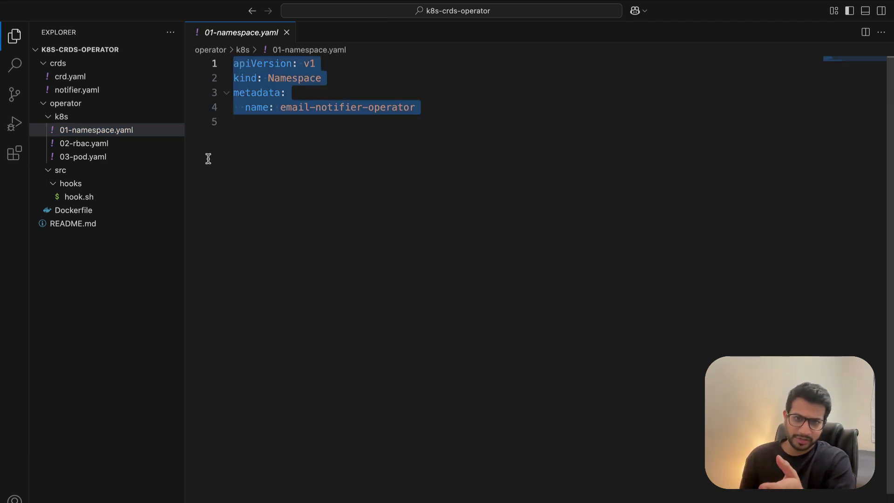
{"action": "left_click", "coordinate": [85, 143]}
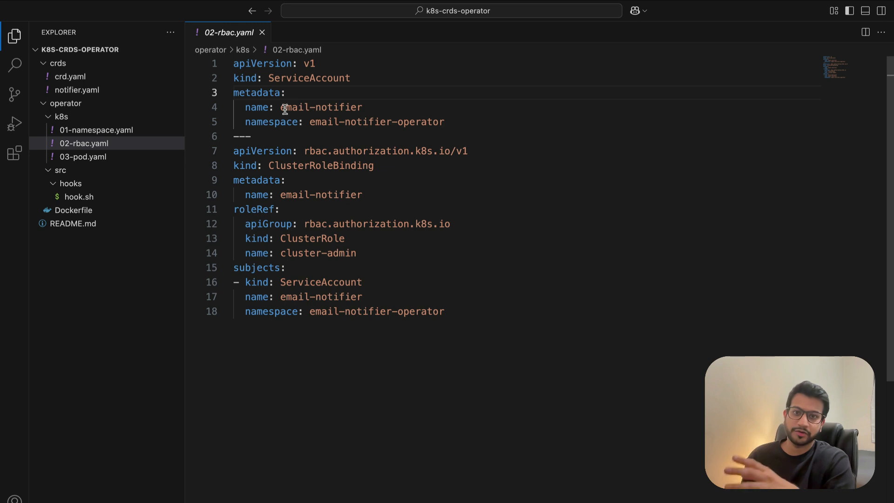
{"action": "double_click", "coordinate": [320, 107]}
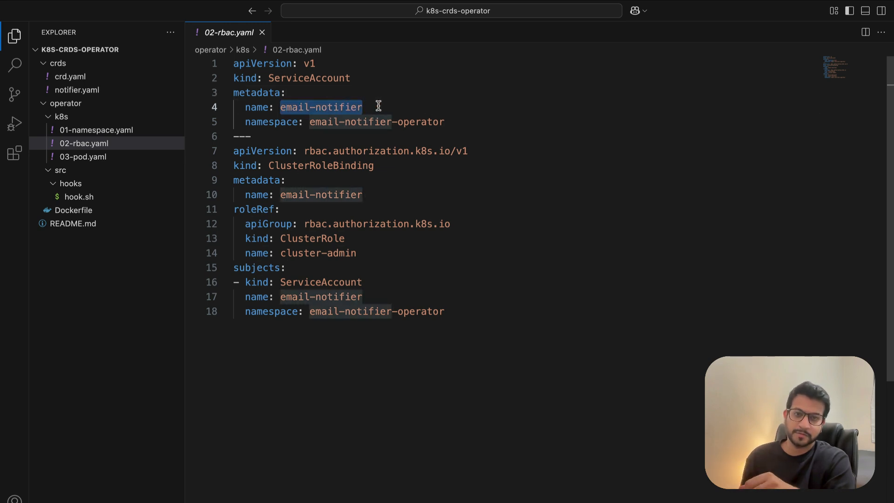
{"action": "double_click", "coordinate": [321, 165]}
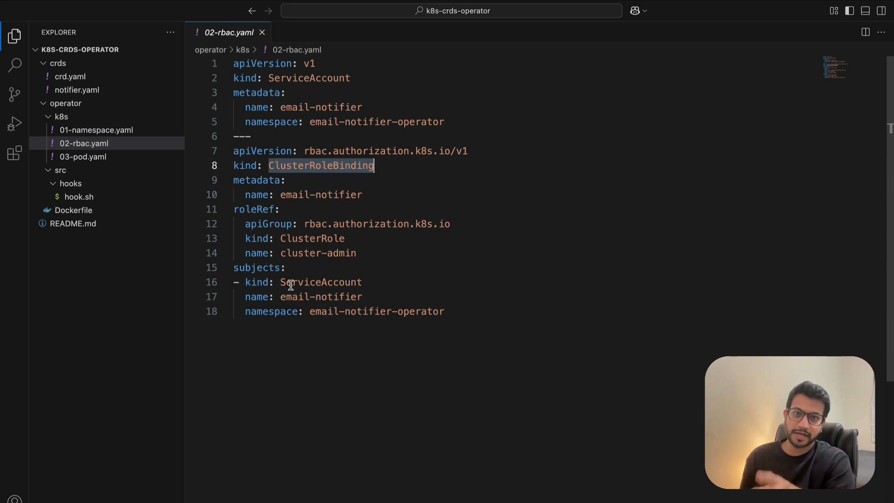
{"action": "double_click", "coordinate": [317, 253]}
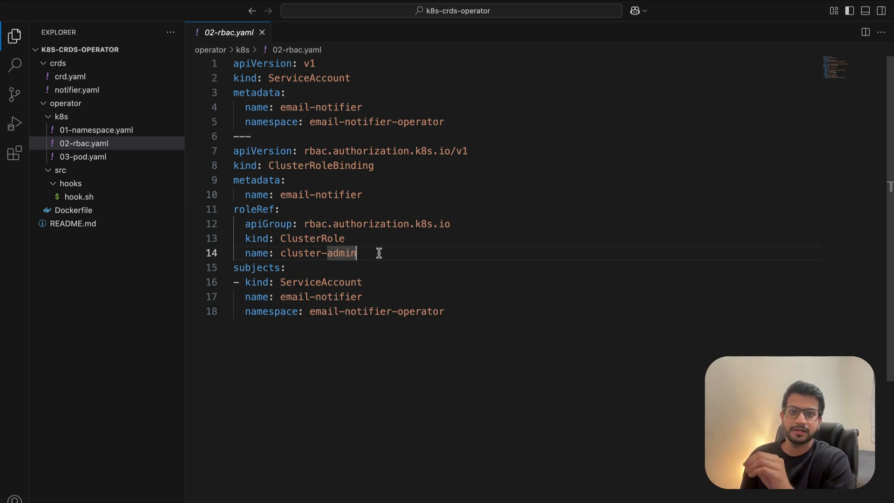
{"action": "mouse_move", "coordinate": [143, 172]}
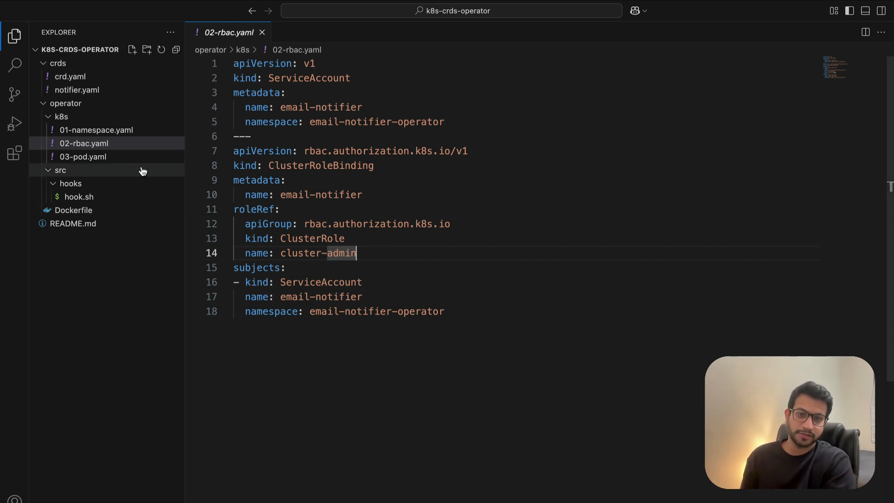
Open 03-pod.yaml and mark its serviceAccountName line.
{"action": "left_click", "coordinate": [79, 156]}
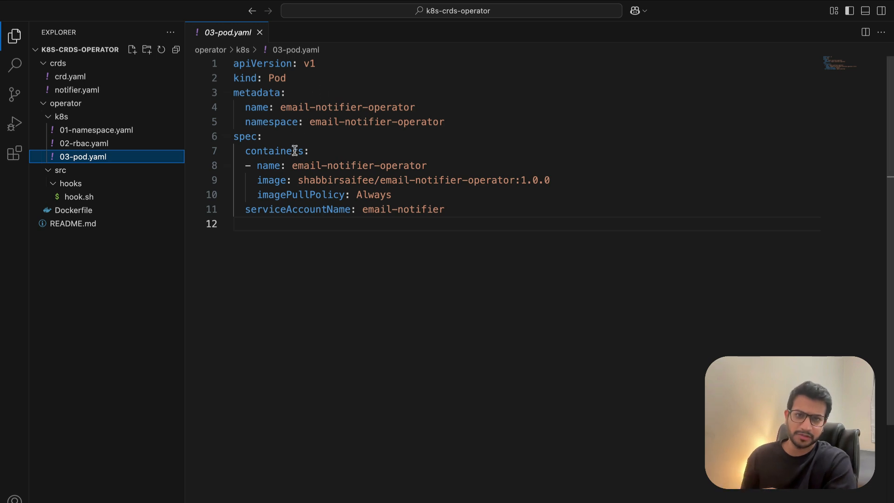
{"action": "left_click_drag", "start_coordinate": [246, 209], "coordinate": [445, 209]}
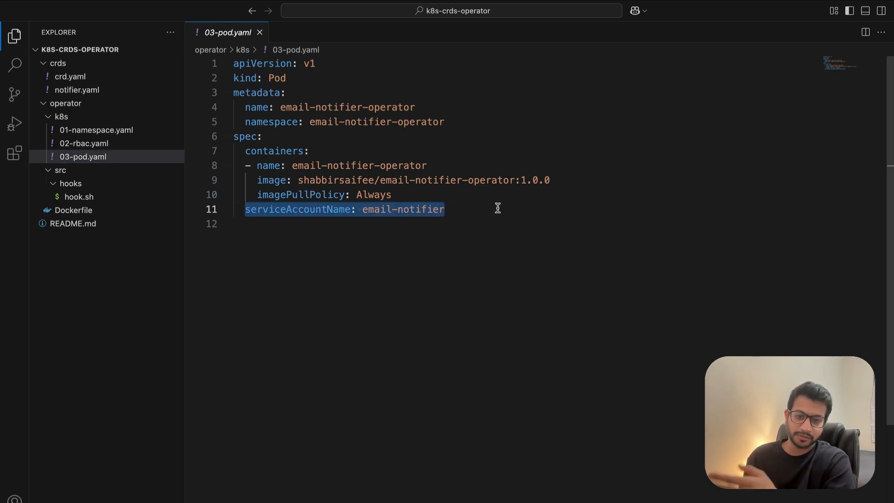
{"action": "mouse_move", "coordinate": [267, 180]}
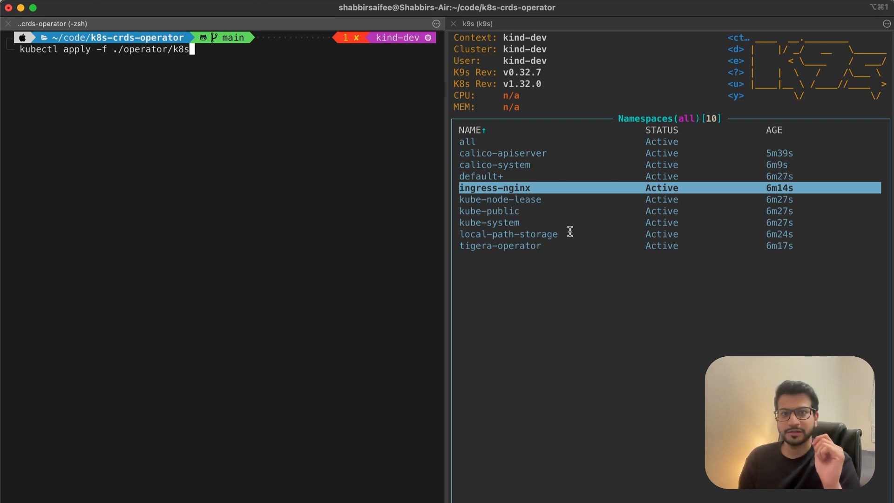
Apply the ./operator/k8s manifests and ./crds/crd.yaml, then begin applying notifier.yaml.
{"action": "key", "text": "Return"}
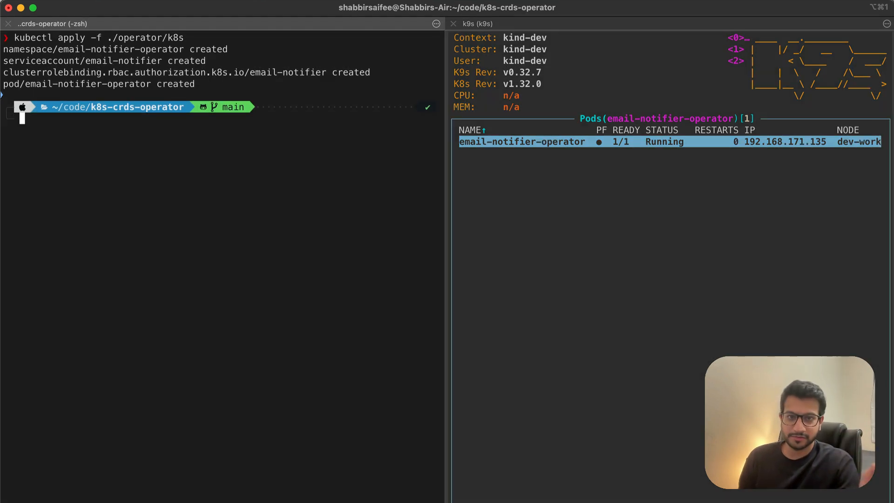
{"action": "type", "text": "kubectl apply -f ./crds/crd.yaml"}
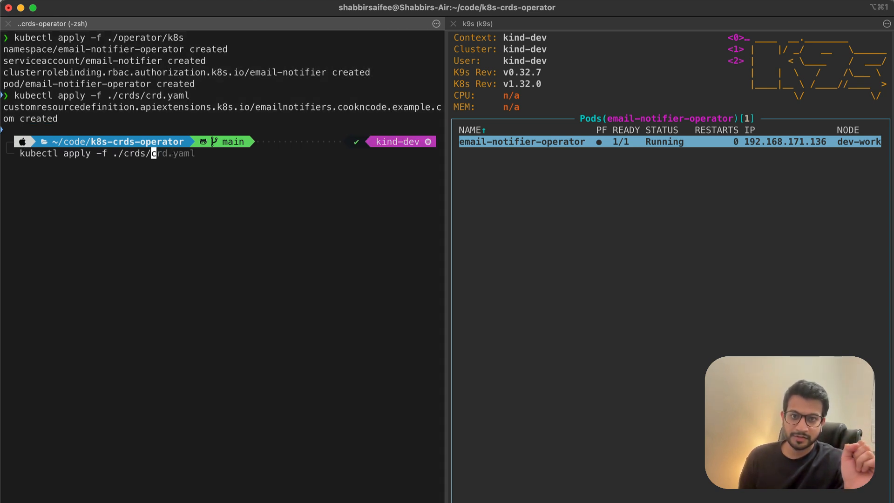
{"action": "type", "text": "notifier.yaml"}
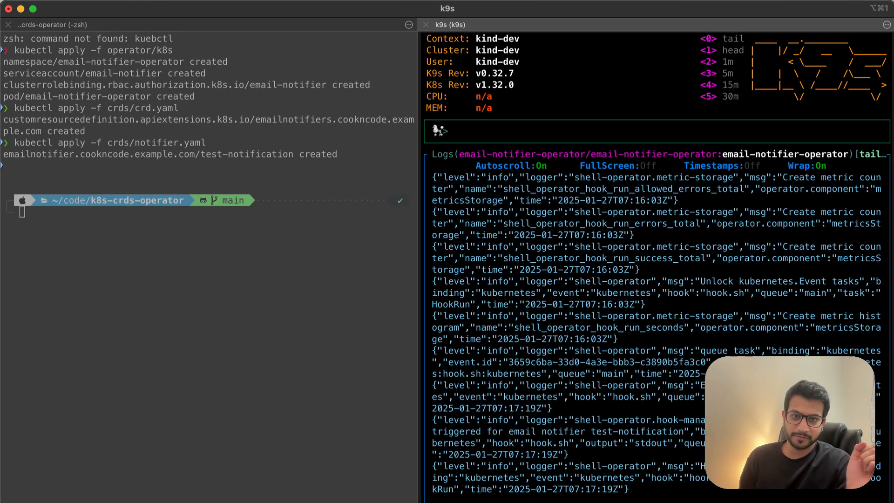
Filter k9s logs with /Logic and recall the kubectl delete command for notifier.yaml.
{"action": "type", "text": "/Logic"}
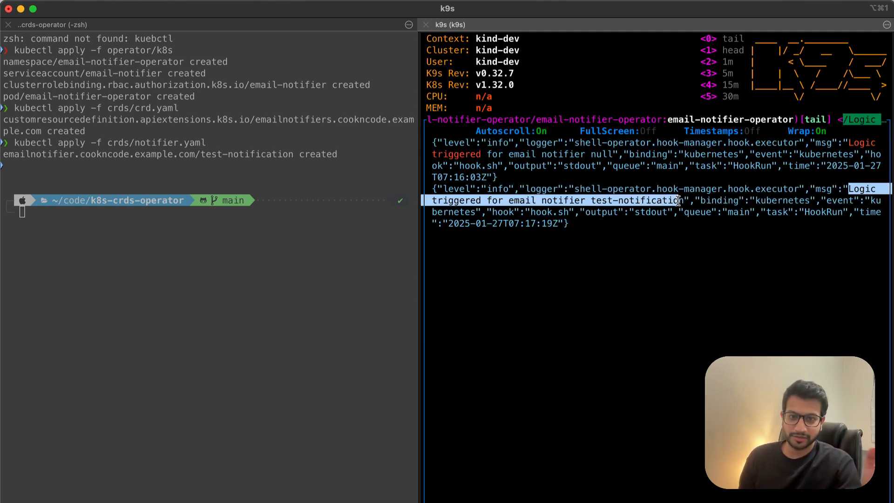
{"action": "mouse_move", "coordinate": [301, 251]}
{"action": "type", "text": "delete"}
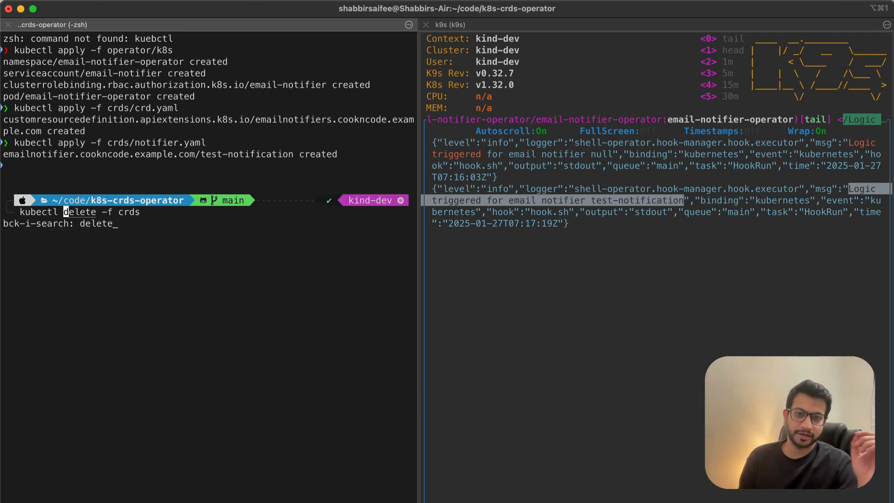
{"action": "type", "text": "/notifier.yaml"}
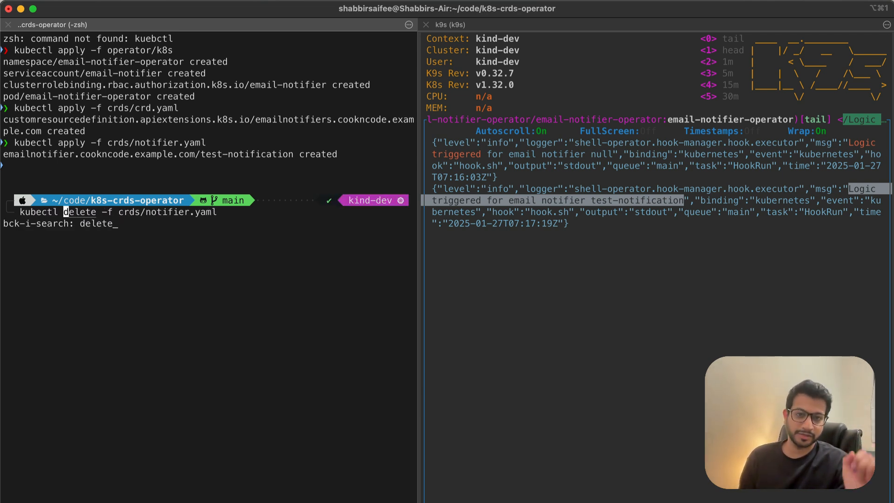
{"action": "key", "text": "Enter"}
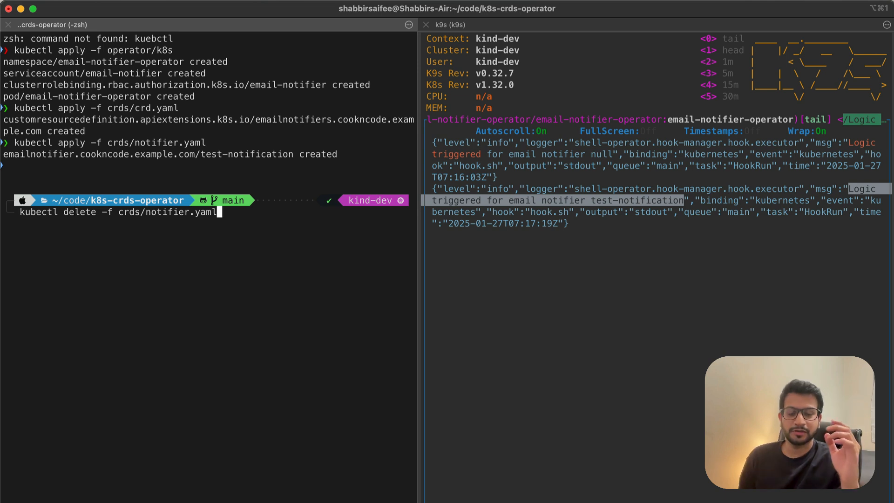
{"action": "mouse_move", "coordinate": [469, 243]}
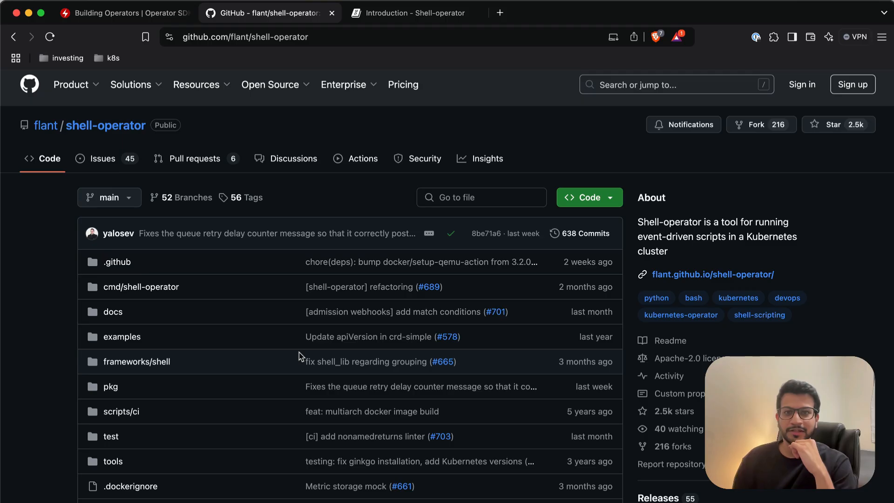
{"action": "mouse_move", "coordinate": [22, 359]}
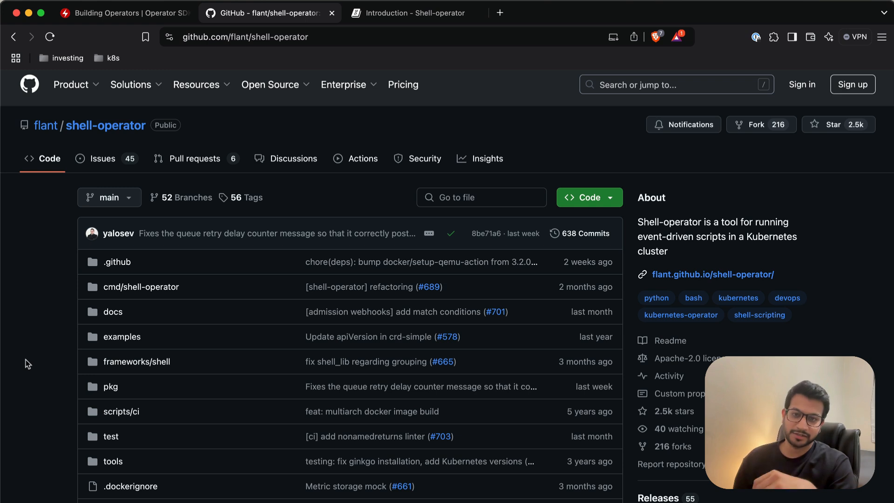
Show the flant/shell-operator GitHub repository scrolled to its file list.
{"action": "scroll", "scroll_direction": "down", "scroll_amount": 3}
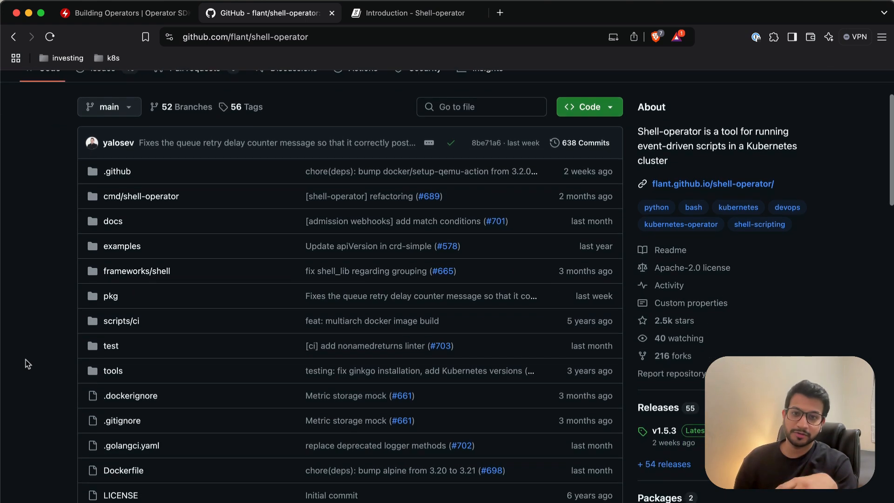
{"action": "mouse_move", "coordinate": [112, 246]}
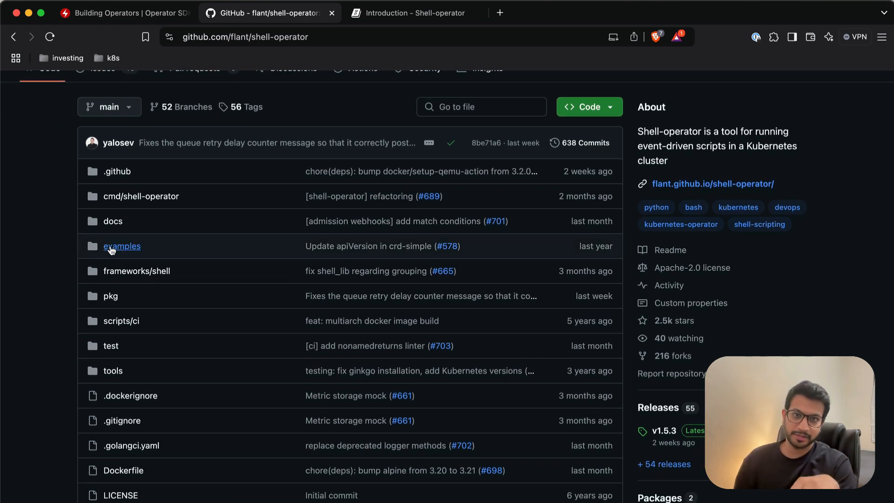
{"action": "mouse_move", "coordinate": [69, 256]}
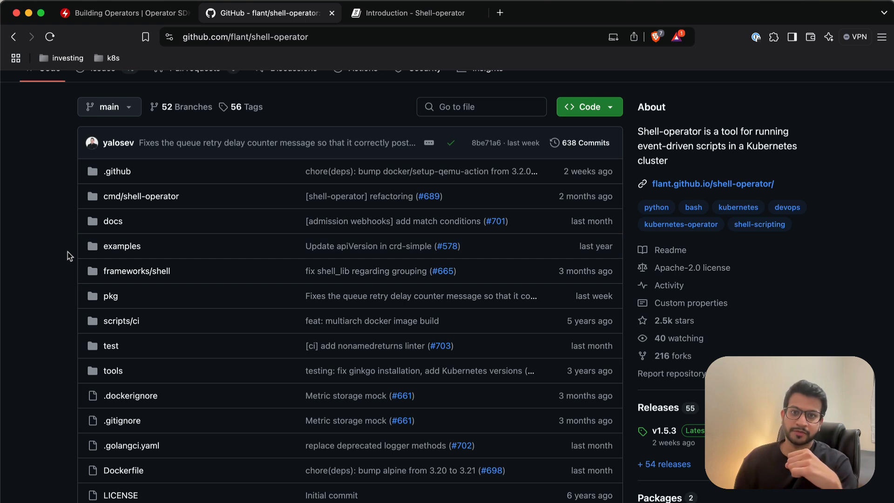
{"action": "mouse_move", "coordinate": [139, 252]}
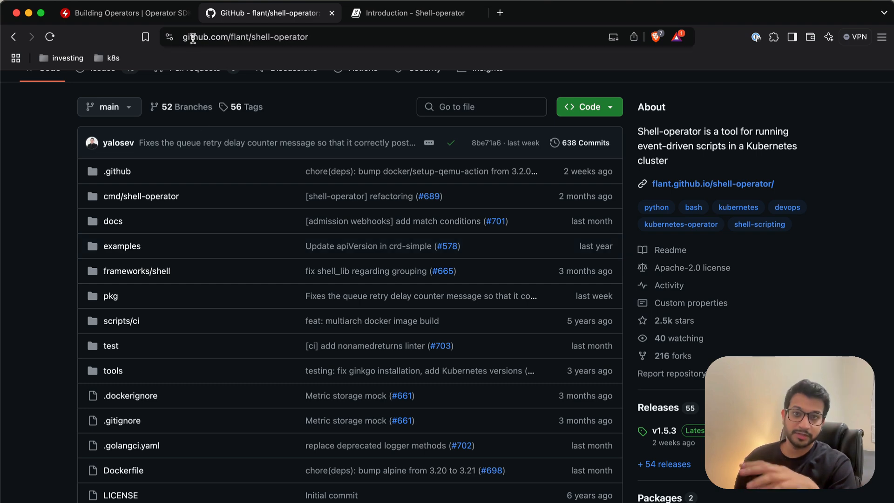
{"action": "left_click", "coordinate": [245, 36]}
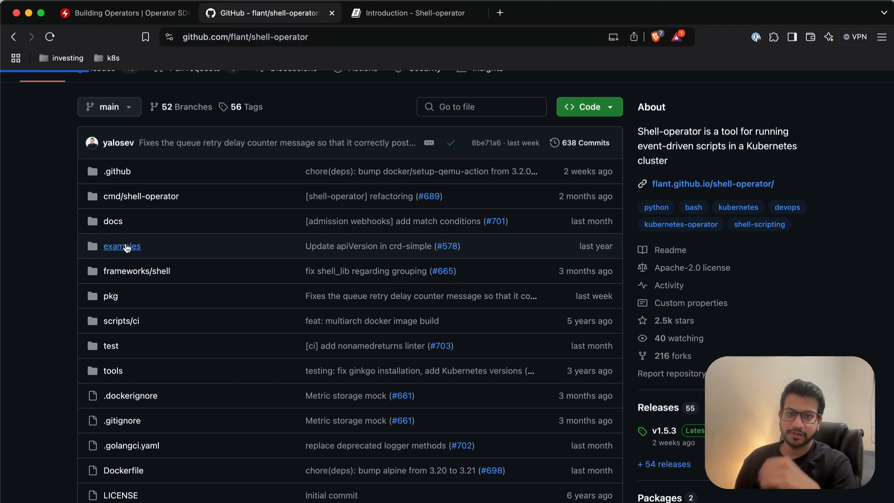
View examples/002-startup-python/hooks/00-hook.py, then the example's Dockerfile.
{"action": "left_click", "coordinate": [121, 246]}
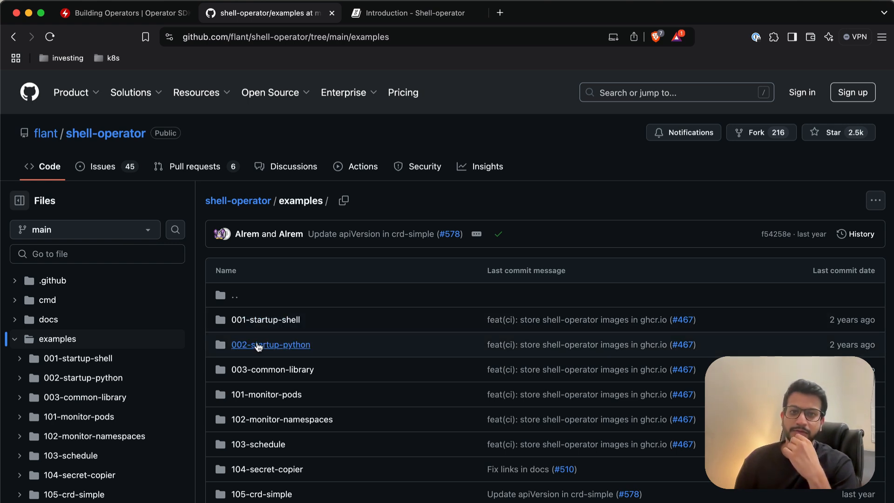
{"action": "left_click", "coordinate": [270, 345]}
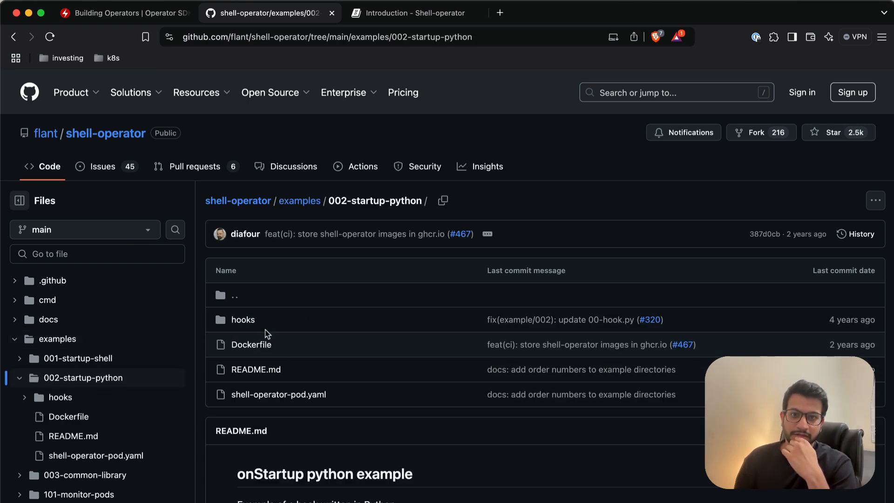
{"action": "left_click", "coordinate": [242, 320]}
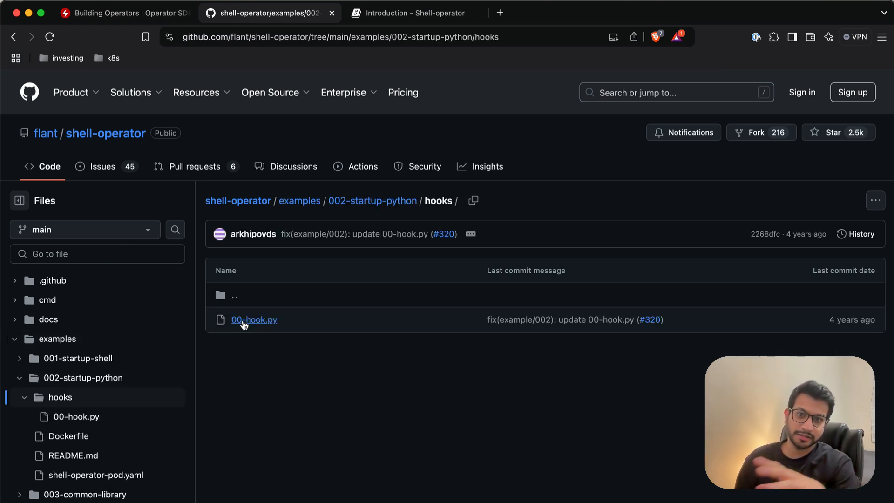
{"action": "left_click", "coordinate": [254, 320]}
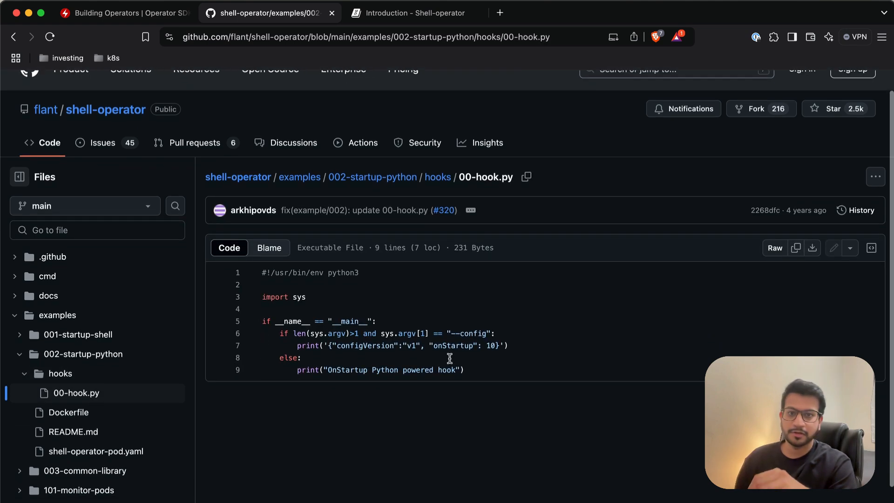
{"action": "mouse_move", "coordinate": [488, 365]}
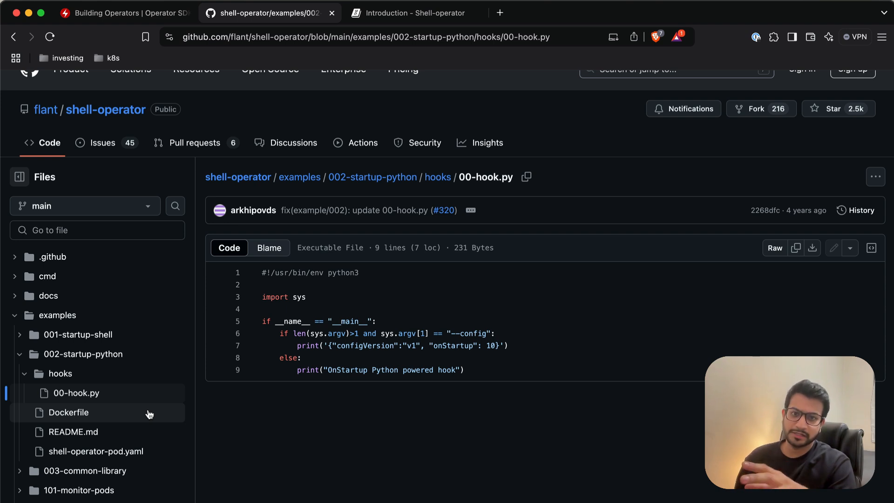
{"action": "left_click", "coordinate": [68, 413]}
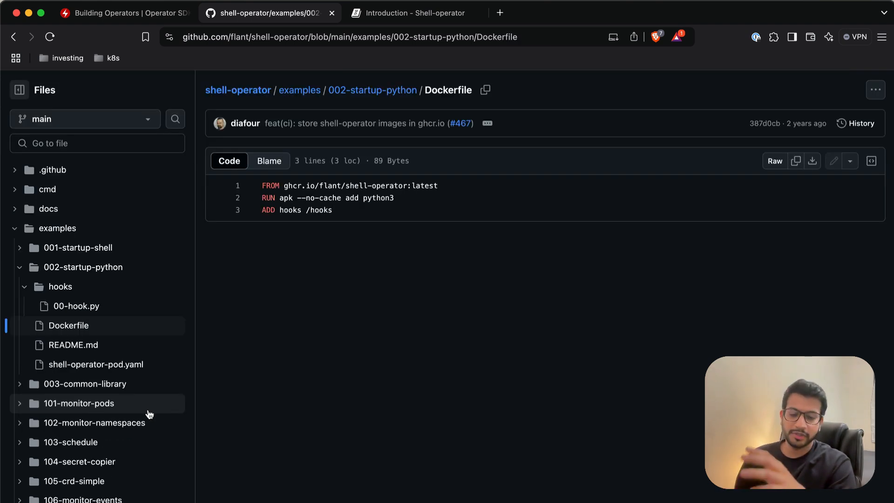